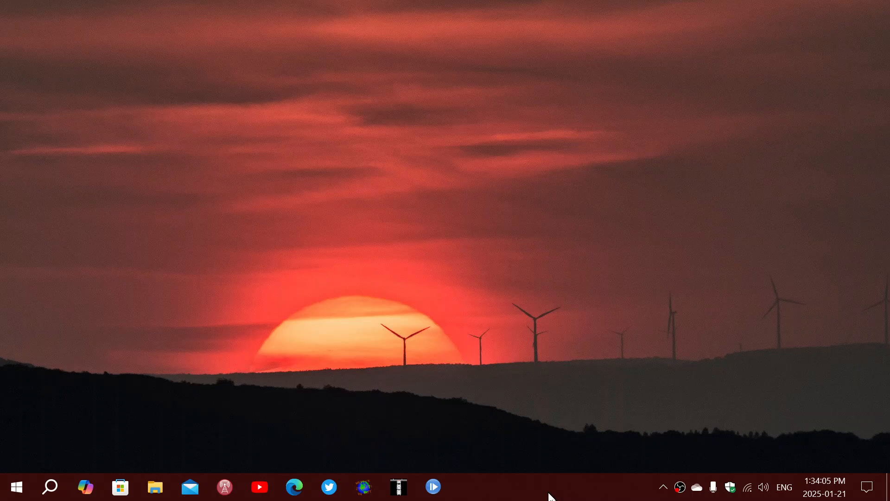
pyautogui.moveTo(57, 415)
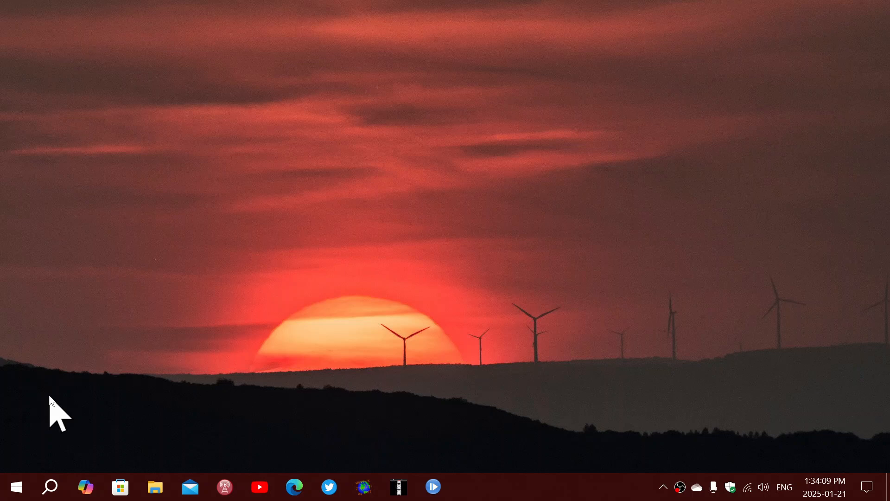
# - Launch the Windows Settings app from the Start menu's app list
pyautogui.click(15, 486)
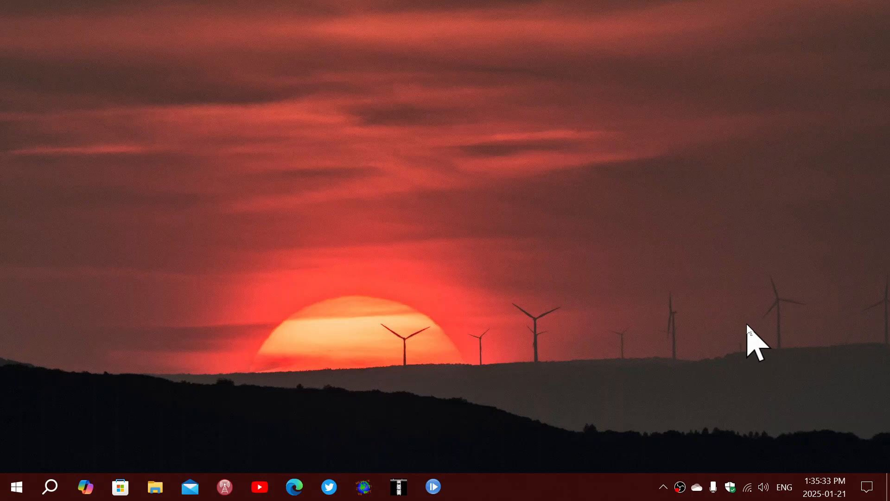
pyautogui.moveTo(60, 480)
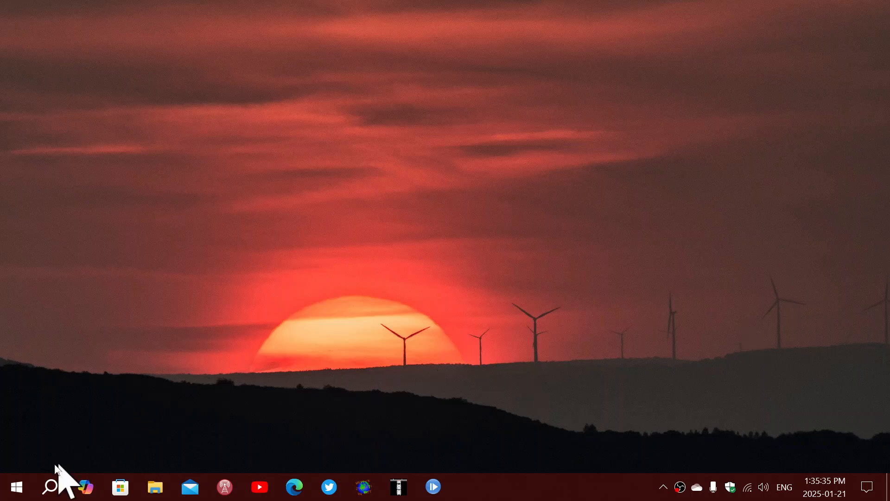
pyautogui.click(15, 486)
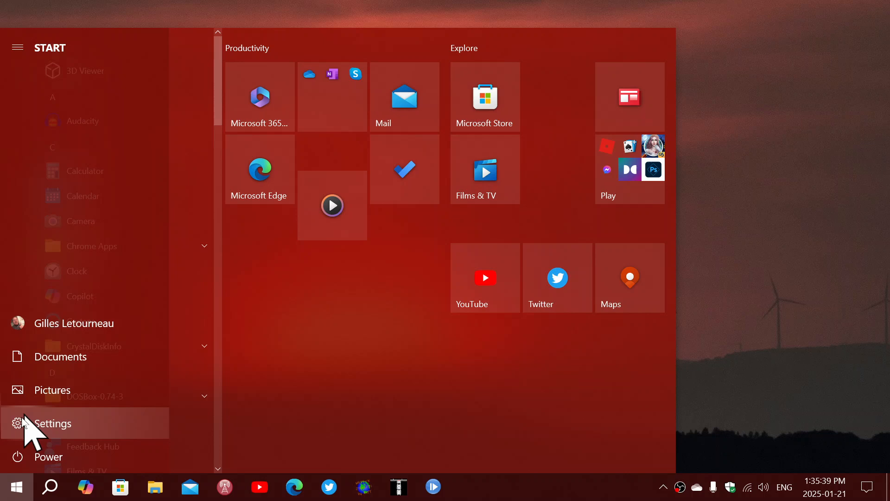
pyautogui.click(54, 423)
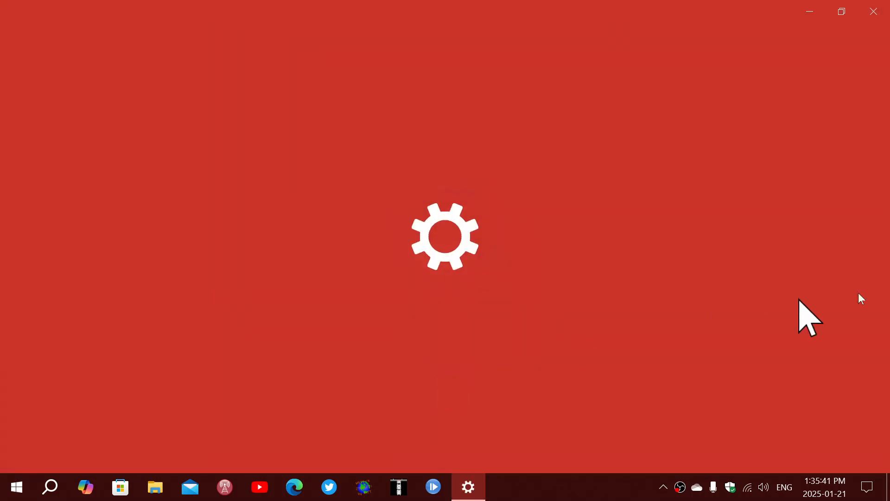
pyautogui.click(468, 487)
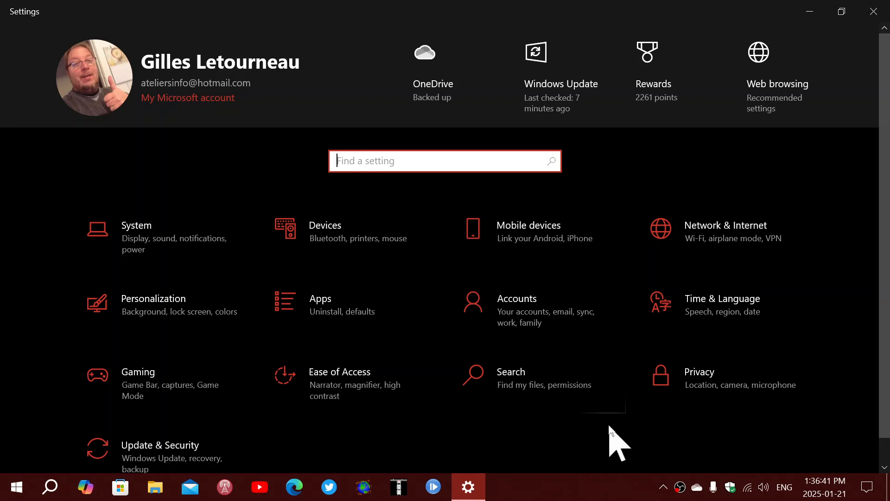
pyautogui.moveTo(877, 14)
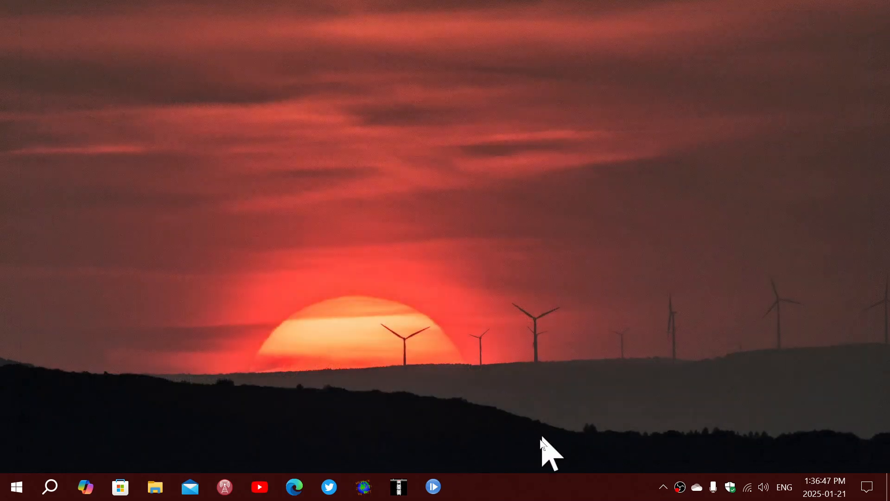
pyautogui.moveTo(540, 491)
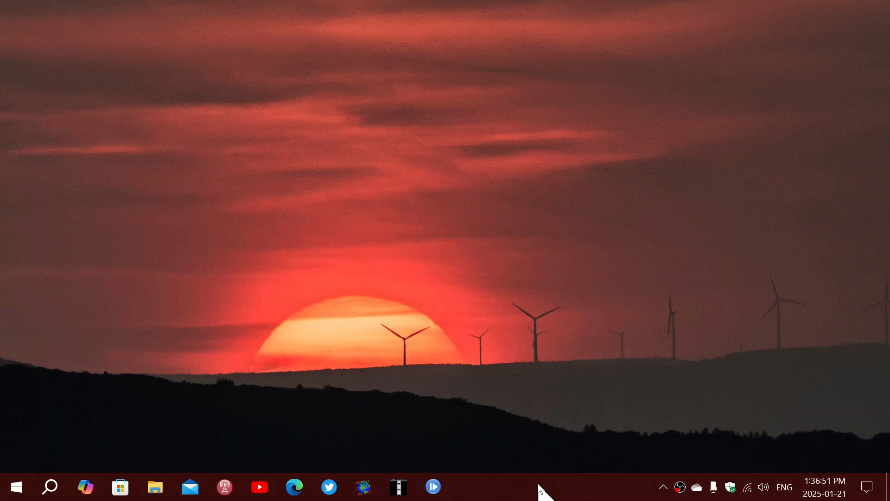
pyautogui.moveTo(730, 487)
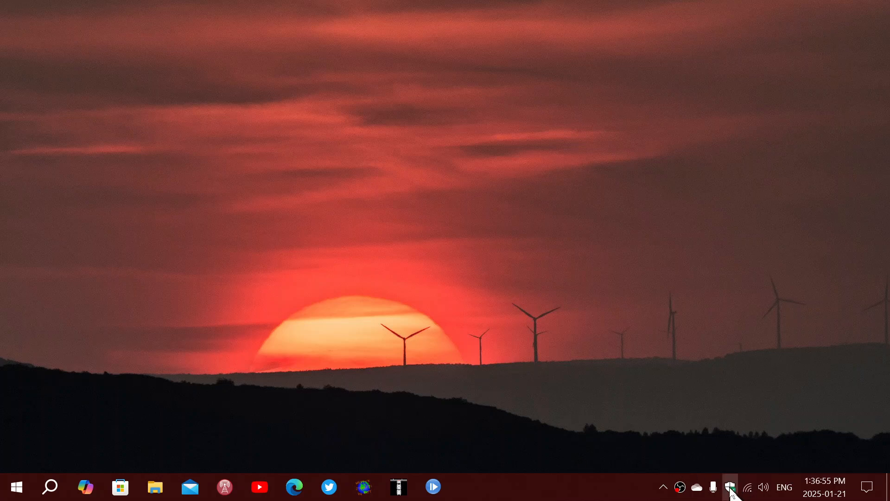
# - Review the Windows Security overview with all areas green, then close it
pyautogui.click(731, 487)
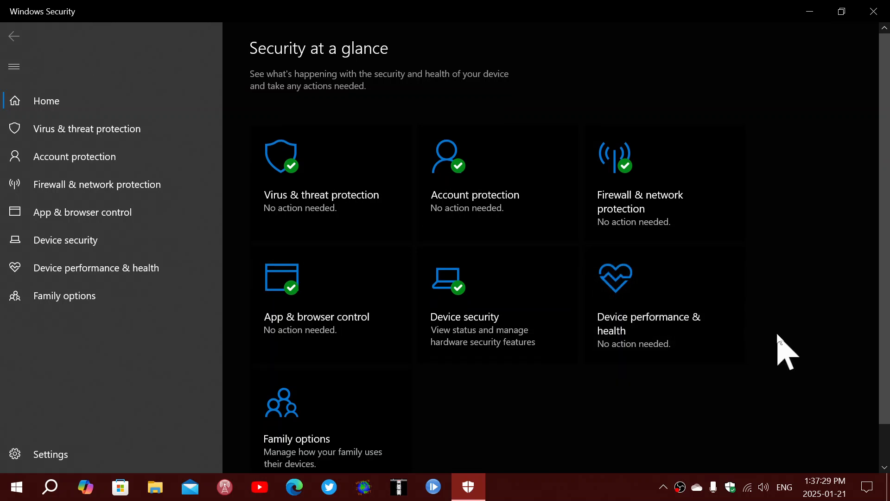
pyautogui.scroll(-3)
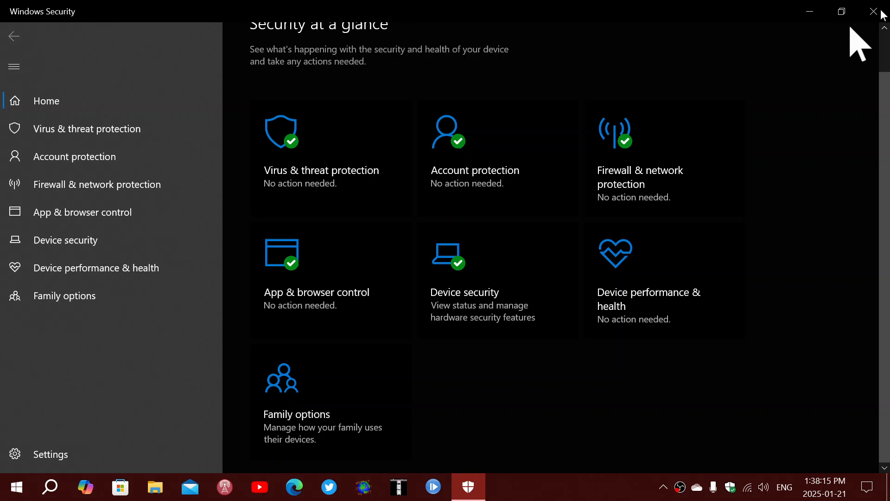
pyautogui.click(873, 11)
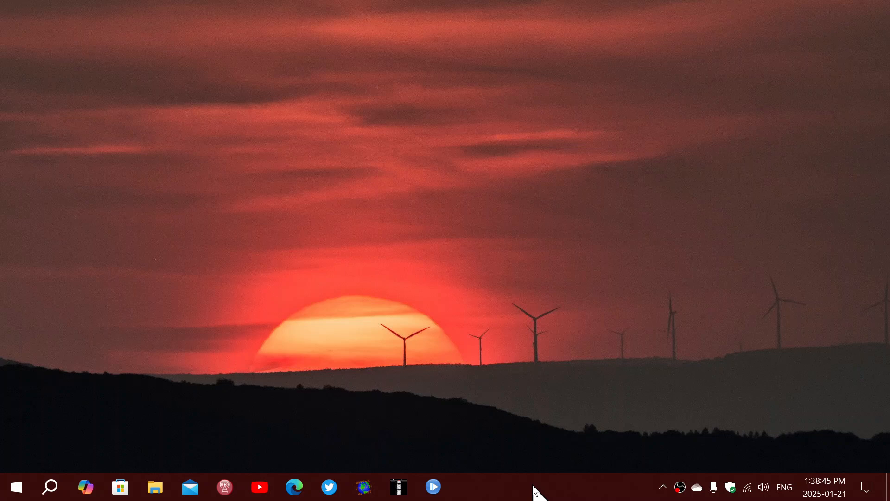
pyautogui.moveTo(51, 486)
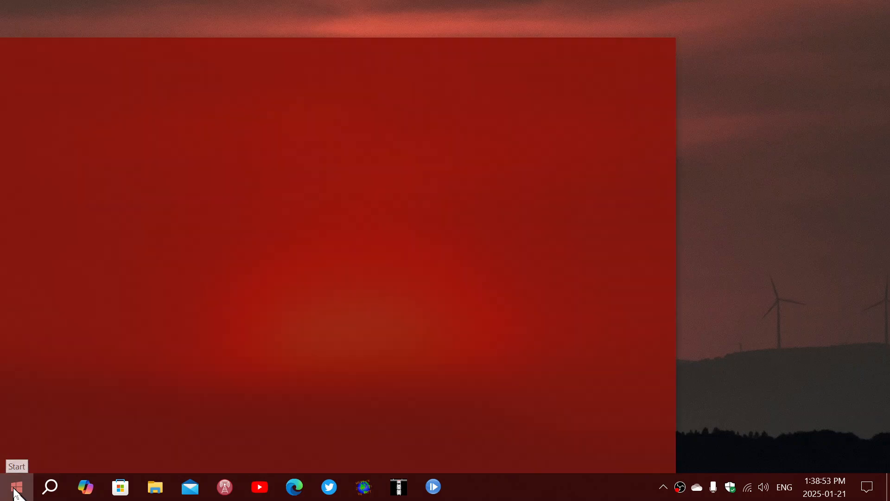
# - Show the Start menu's app list and pinned tiles over the sunset desktop
pyautogui.click(15, 486)
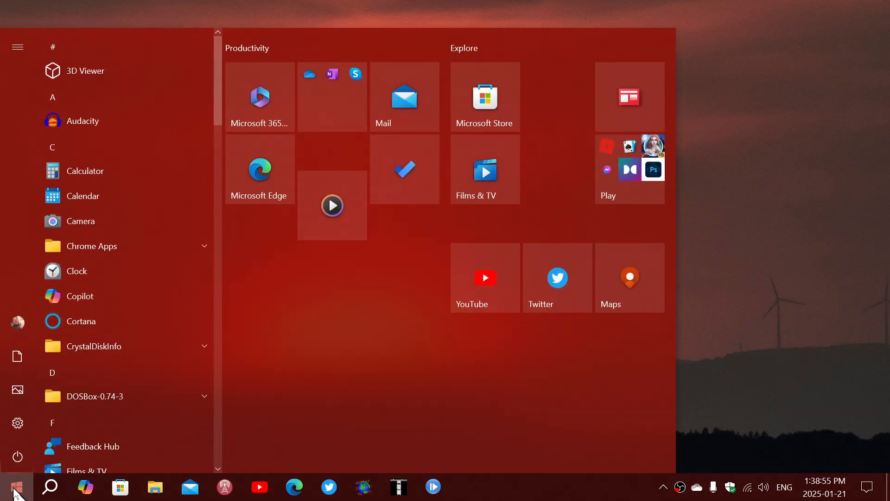
pyautogui.moveTo(572, 495)
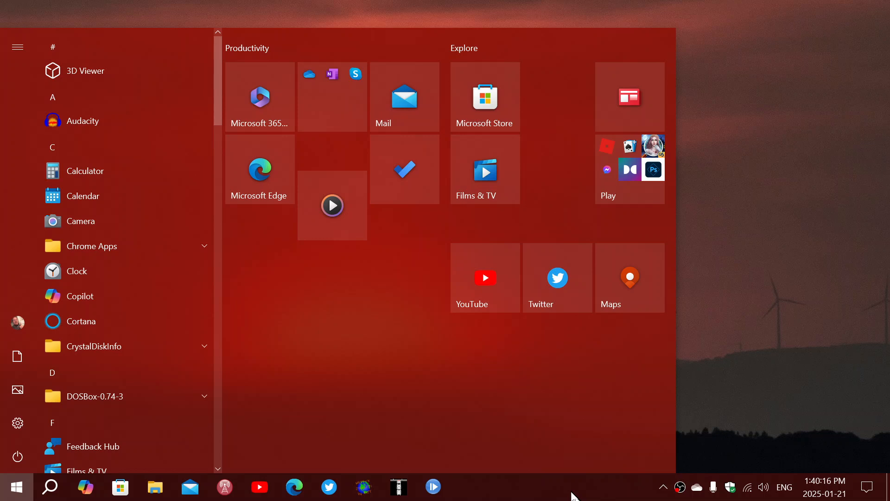
pyautogui.moveTo(845, 332)
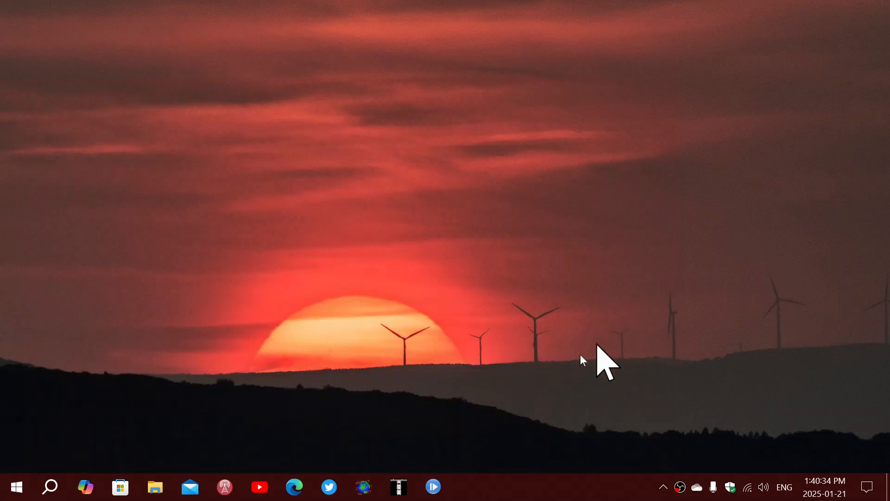
pyautogui.moveTo(514, 474)
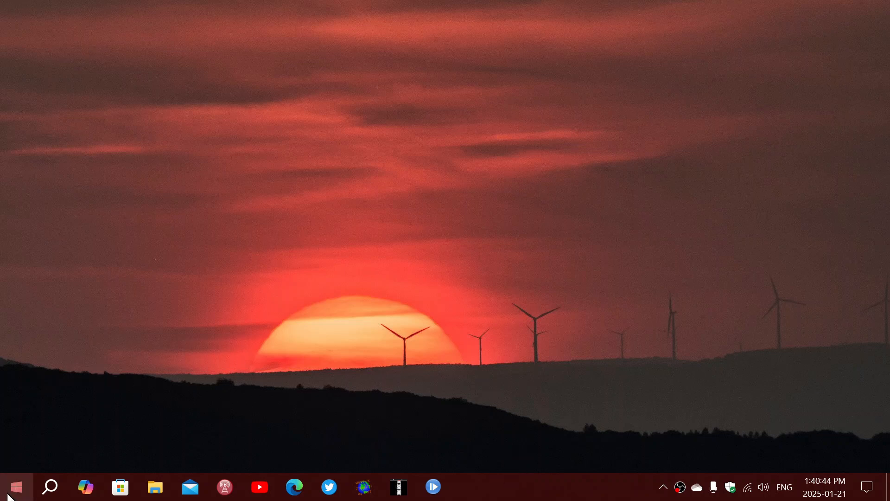
pyautogui.click(15, 486)
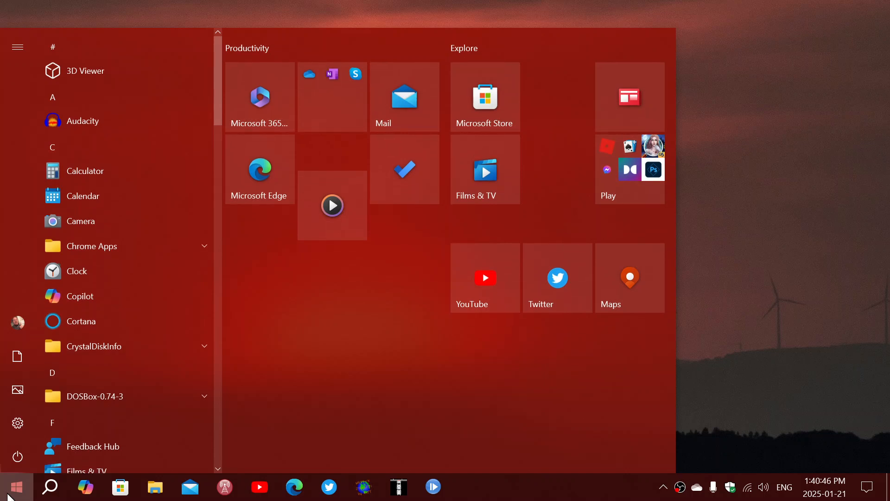
pyautogui.moveTo(566, 488)
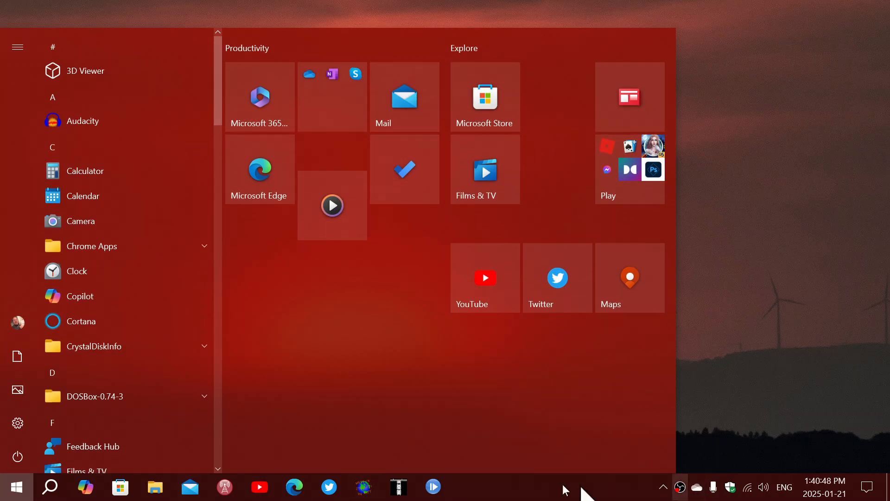
pyautogui.moveTo(863, 378)
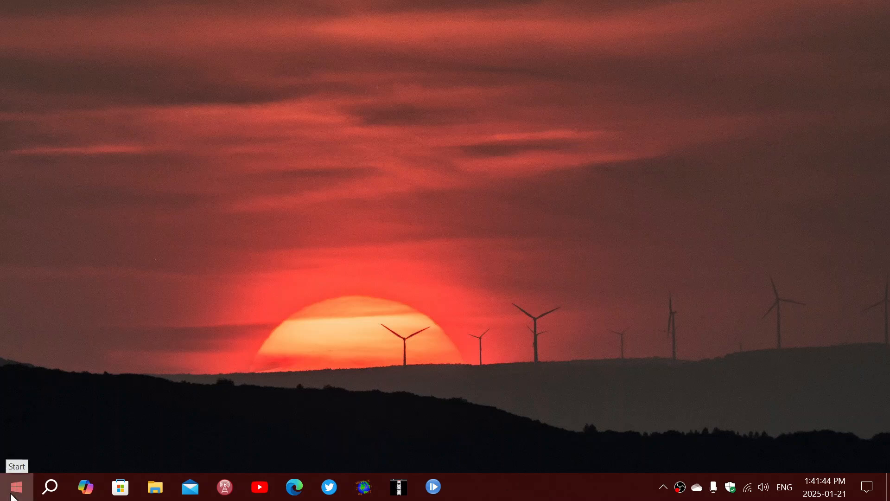
# - Reopen the Start menu with its Productivity and Explore tile groups
pyautogui.click(15, 486)
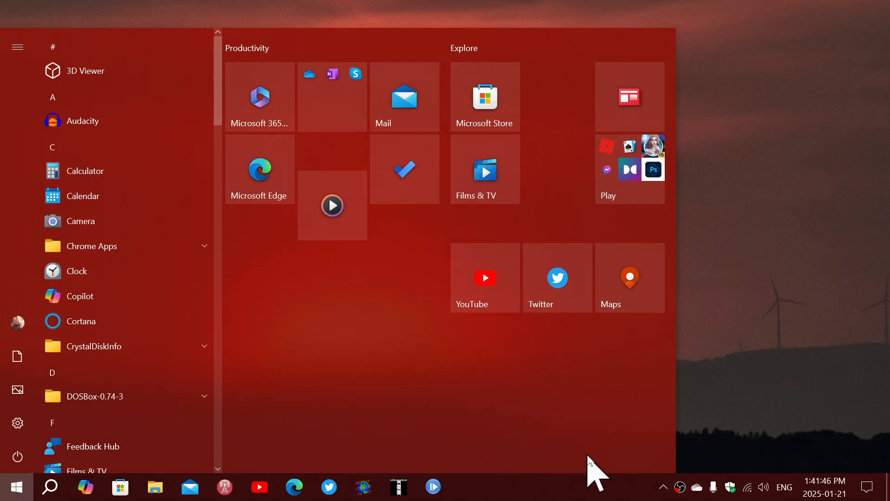